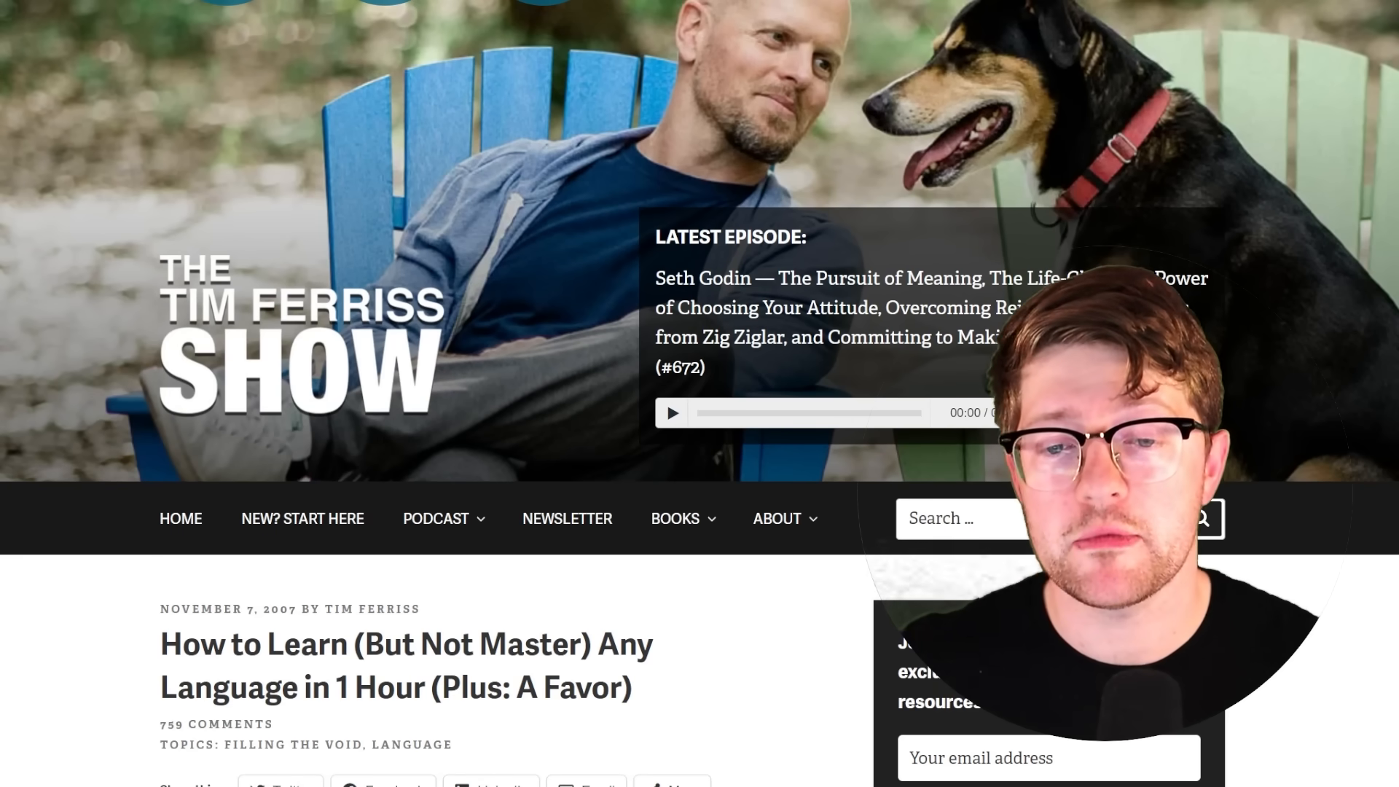
- Scroll the blog post down to the six sample sentences about apples
scroll(down, 3)
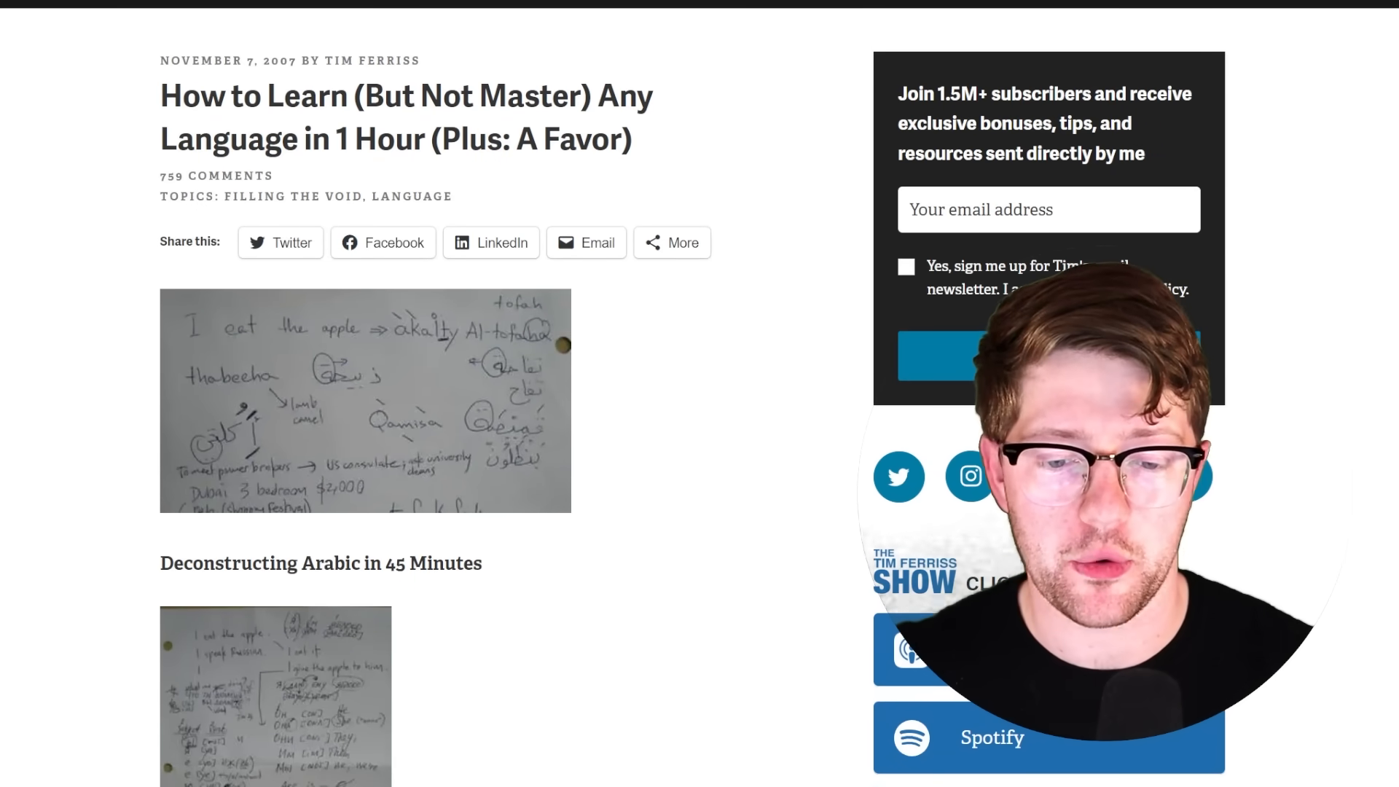
scroll(down, 3)
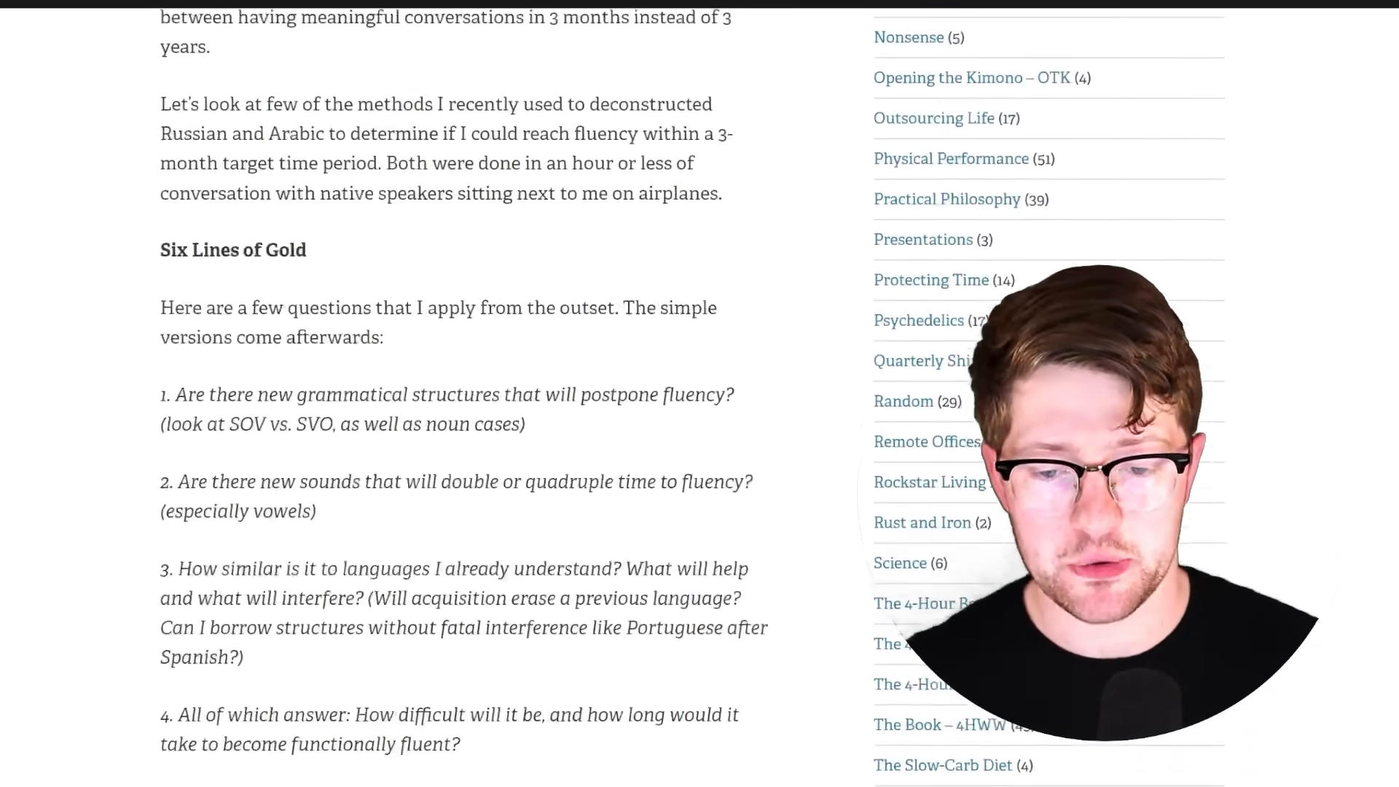
scroll(down, 3)
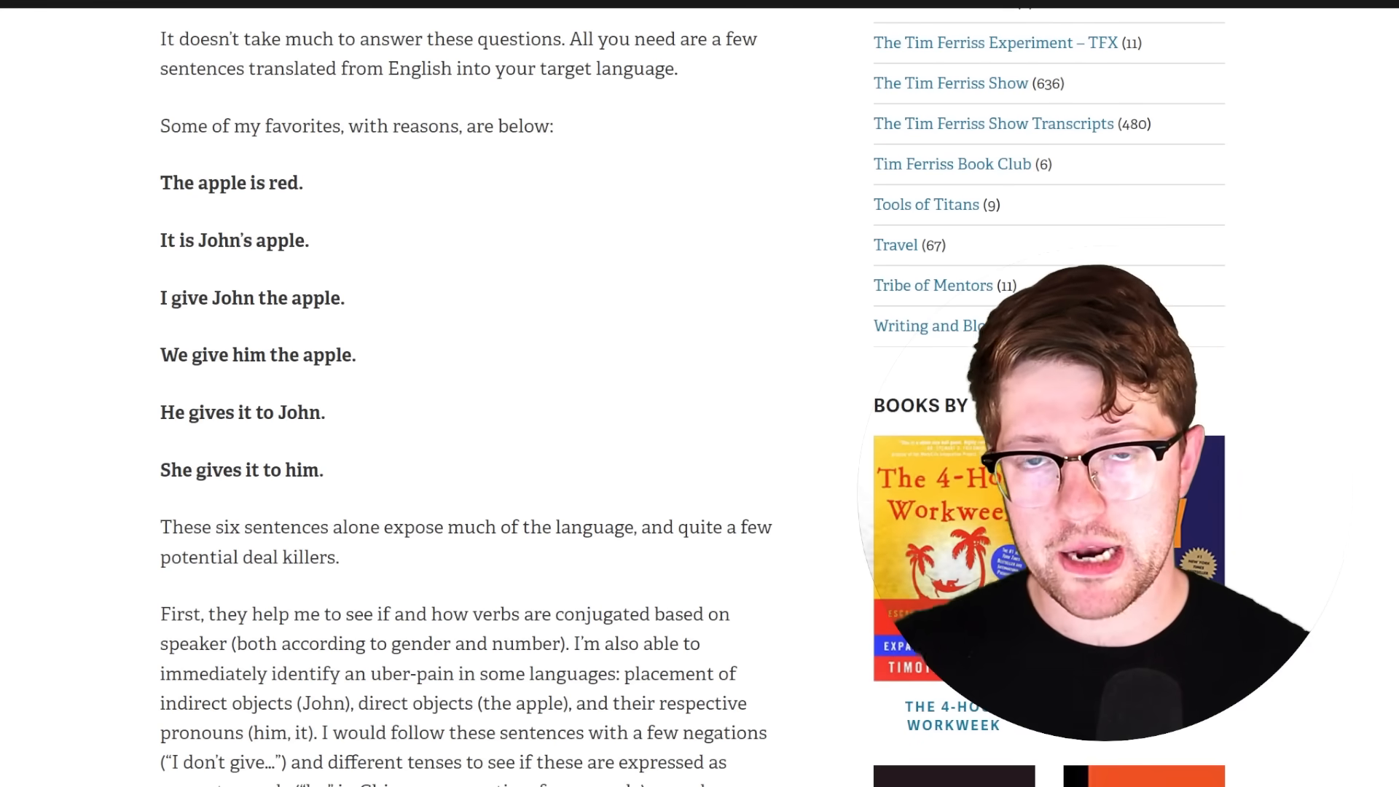
mouse_move(73, 412)
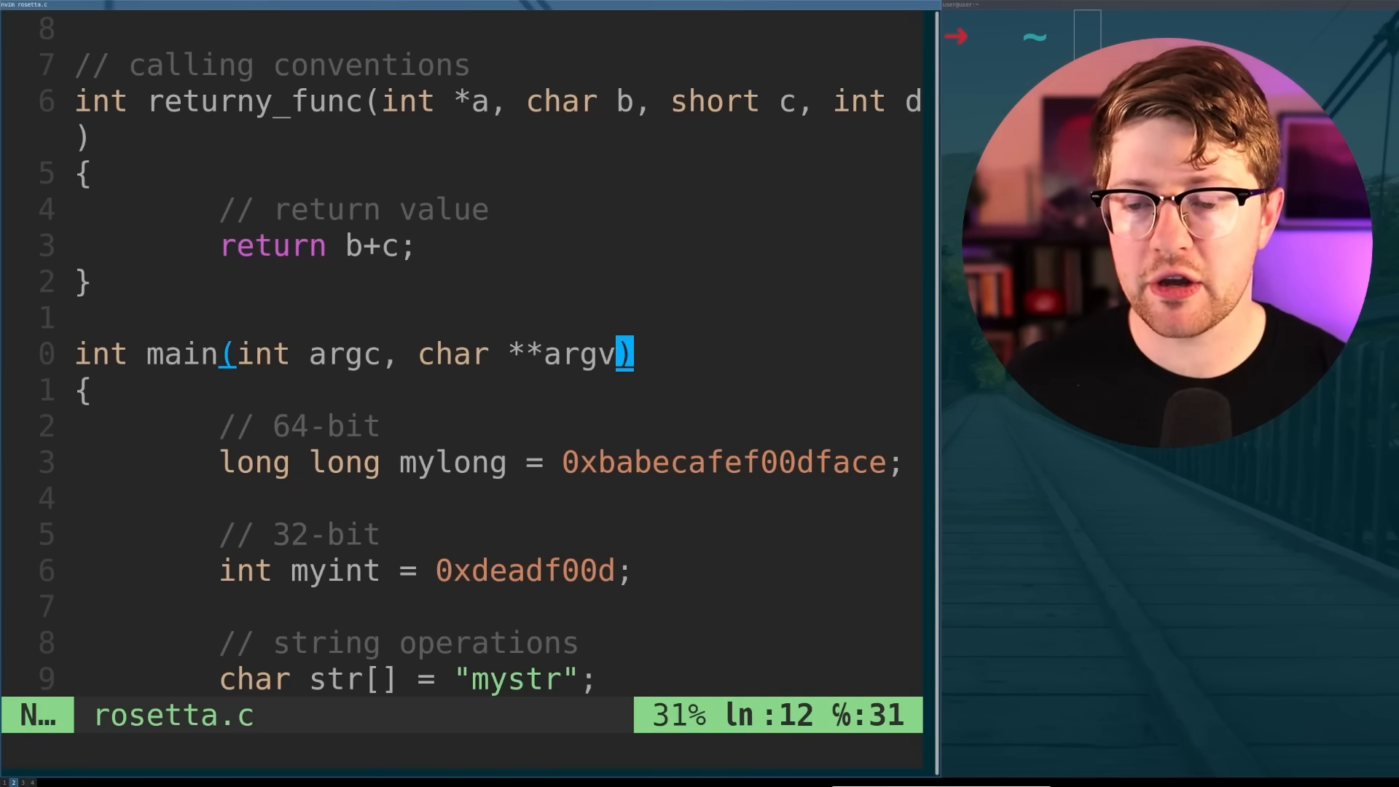
- Scroll through returny_func and main in rosetta.c before saving
scroll(down, 3)
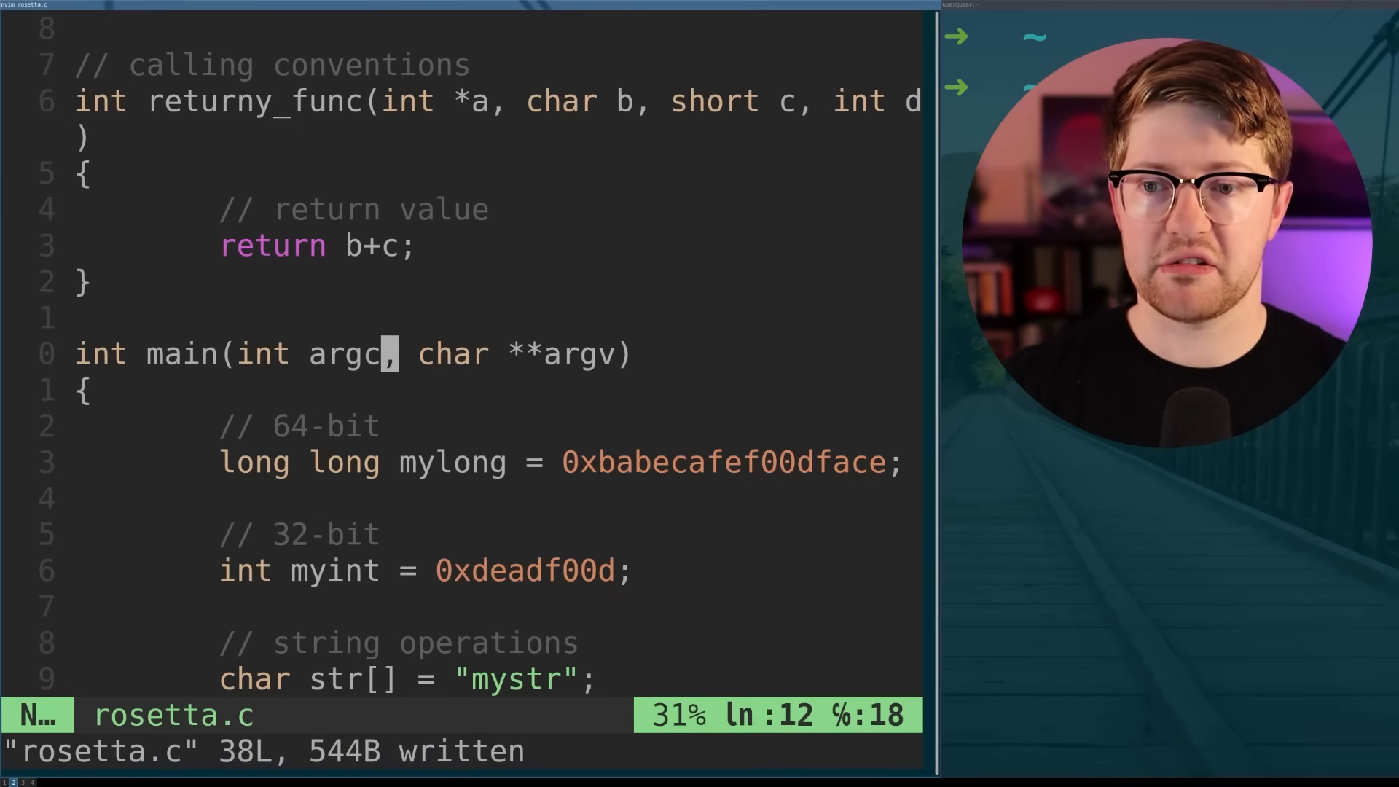
scroll(down, 3)
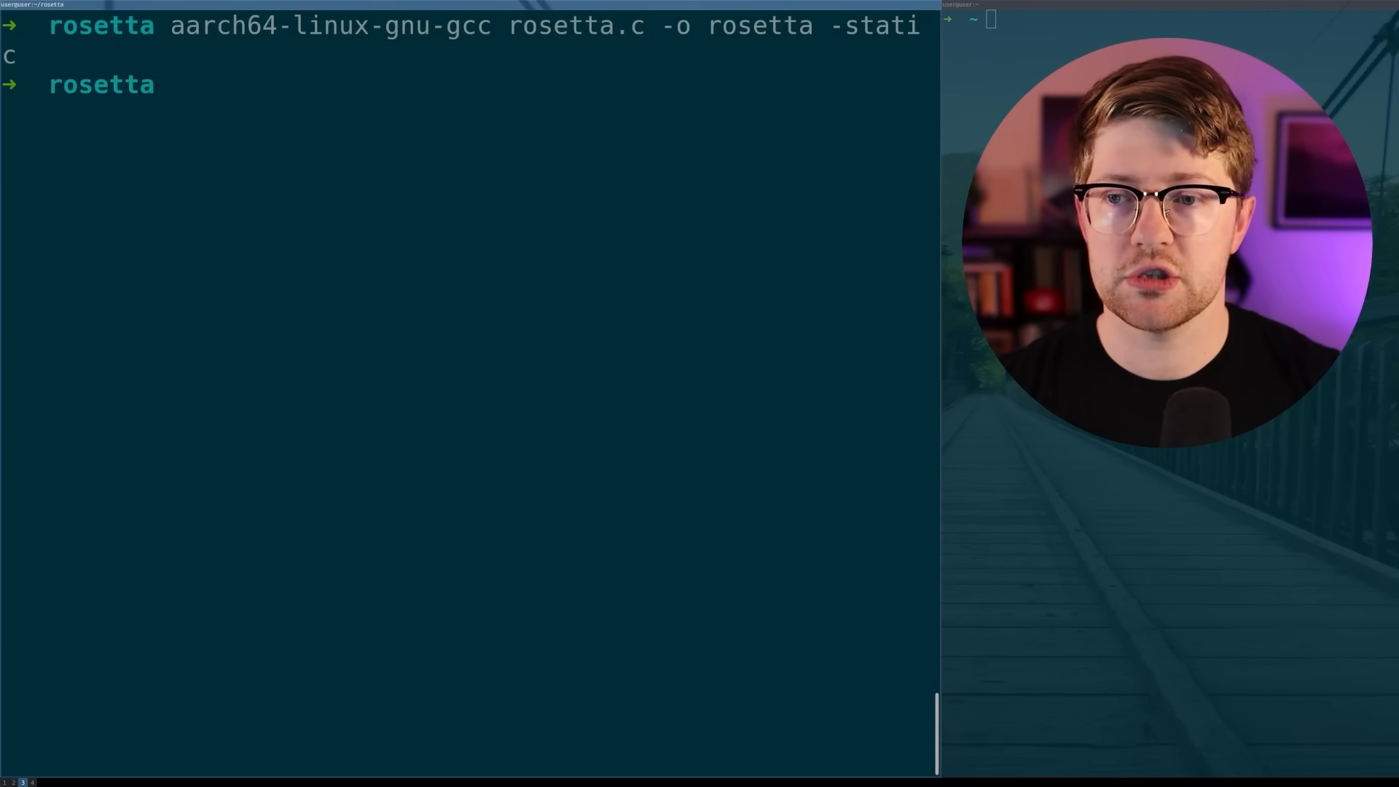
- Recall and run the aarch64 objdump -d | less disassembly command for rosetta
text(objd)
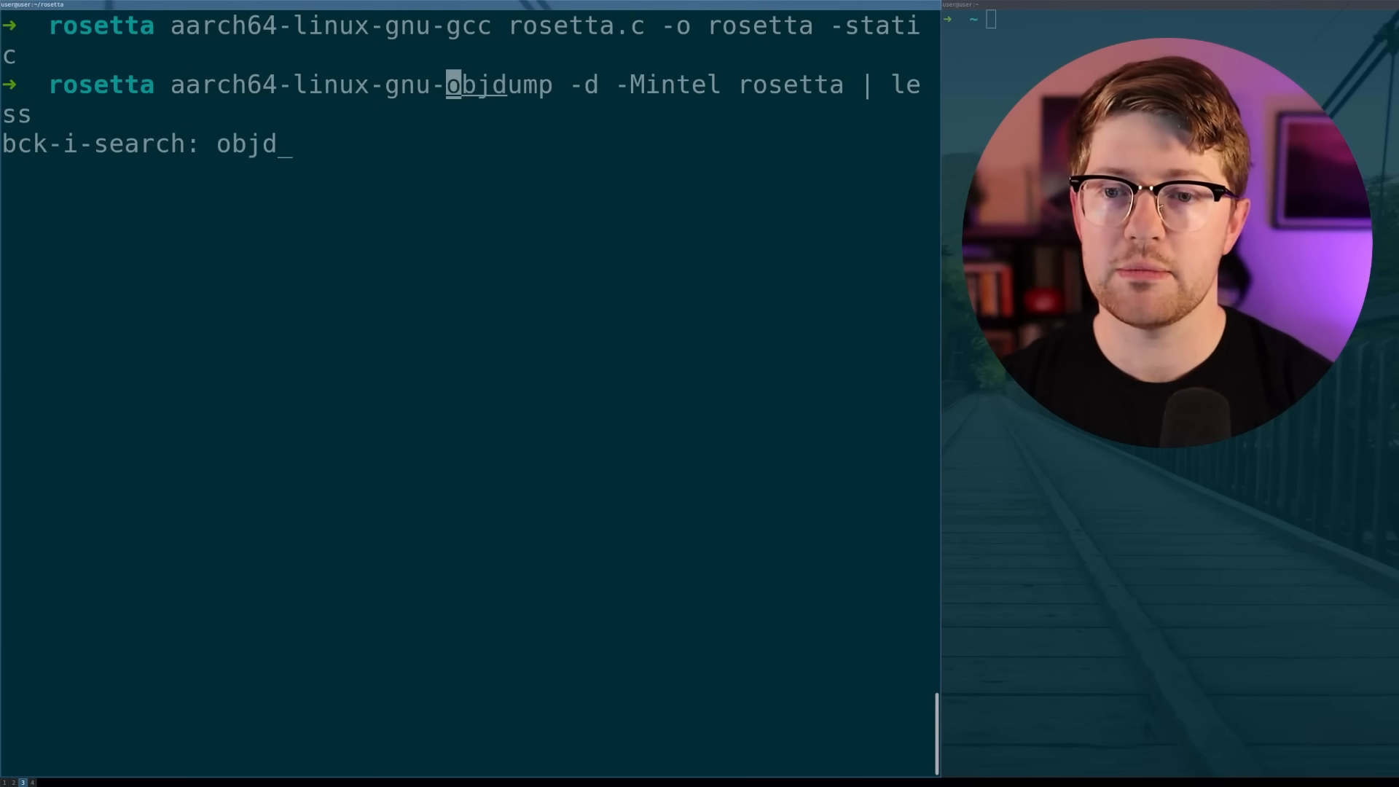
key(Return)
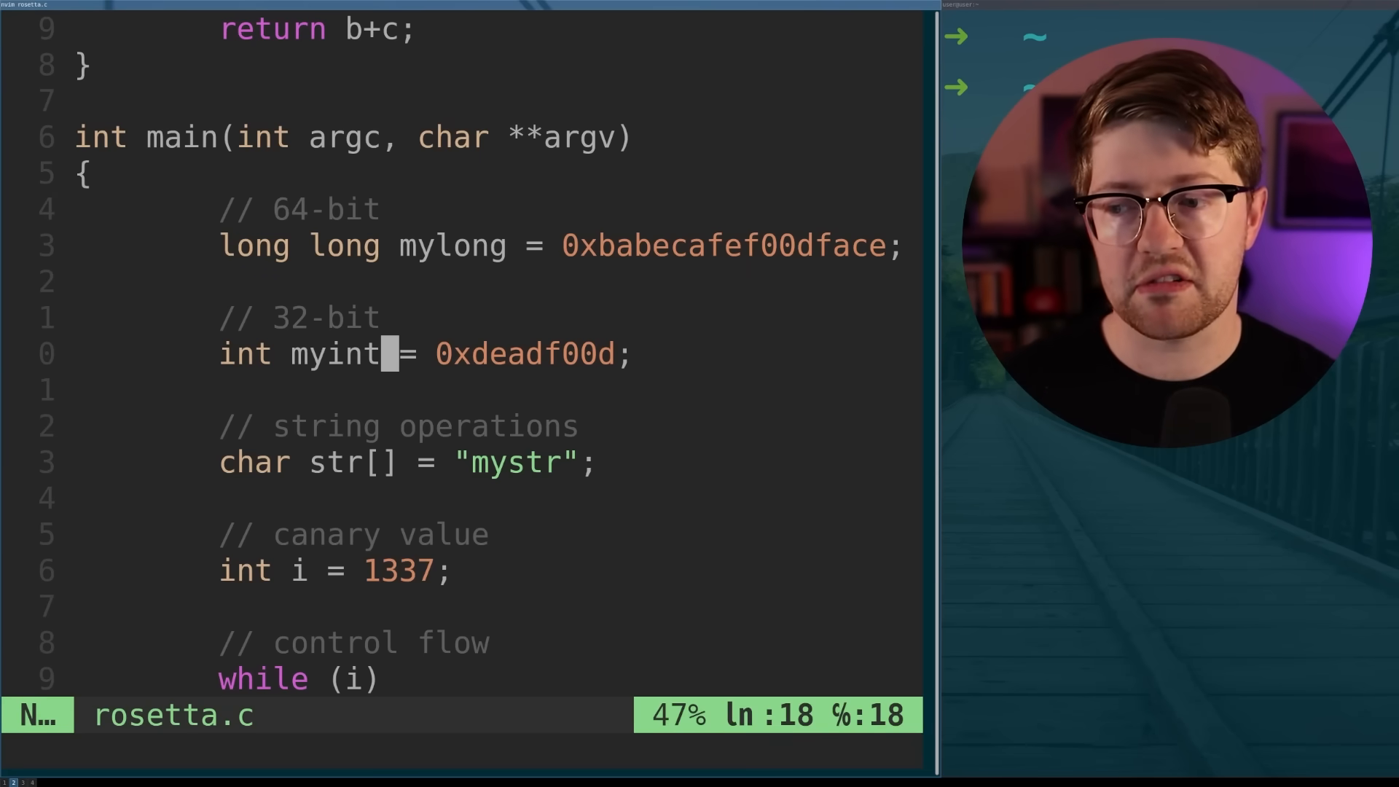
- Switch Vim over to the TOLEARN.md checklist
key(v)
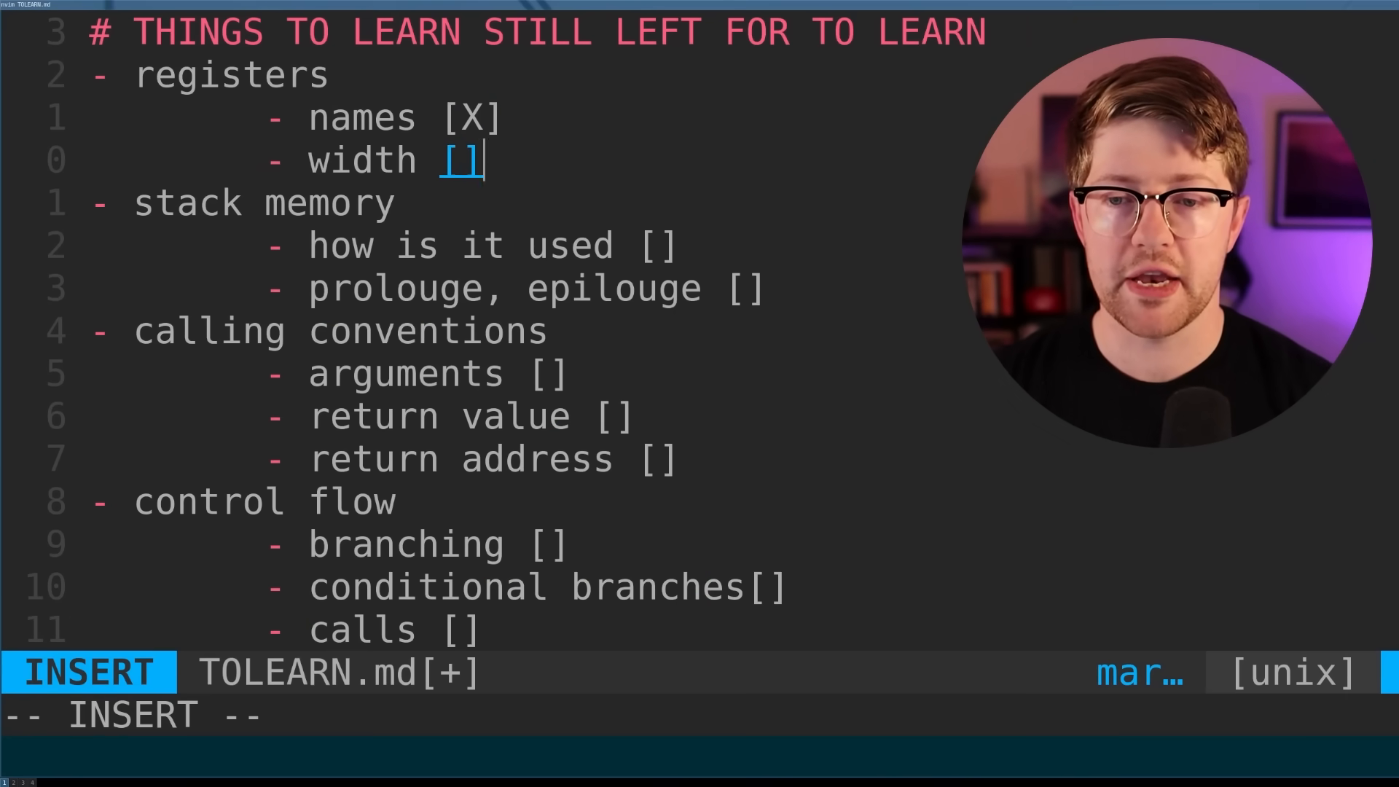
- Mark the register 'width' item with an X in TOLEARN.md
text(X)
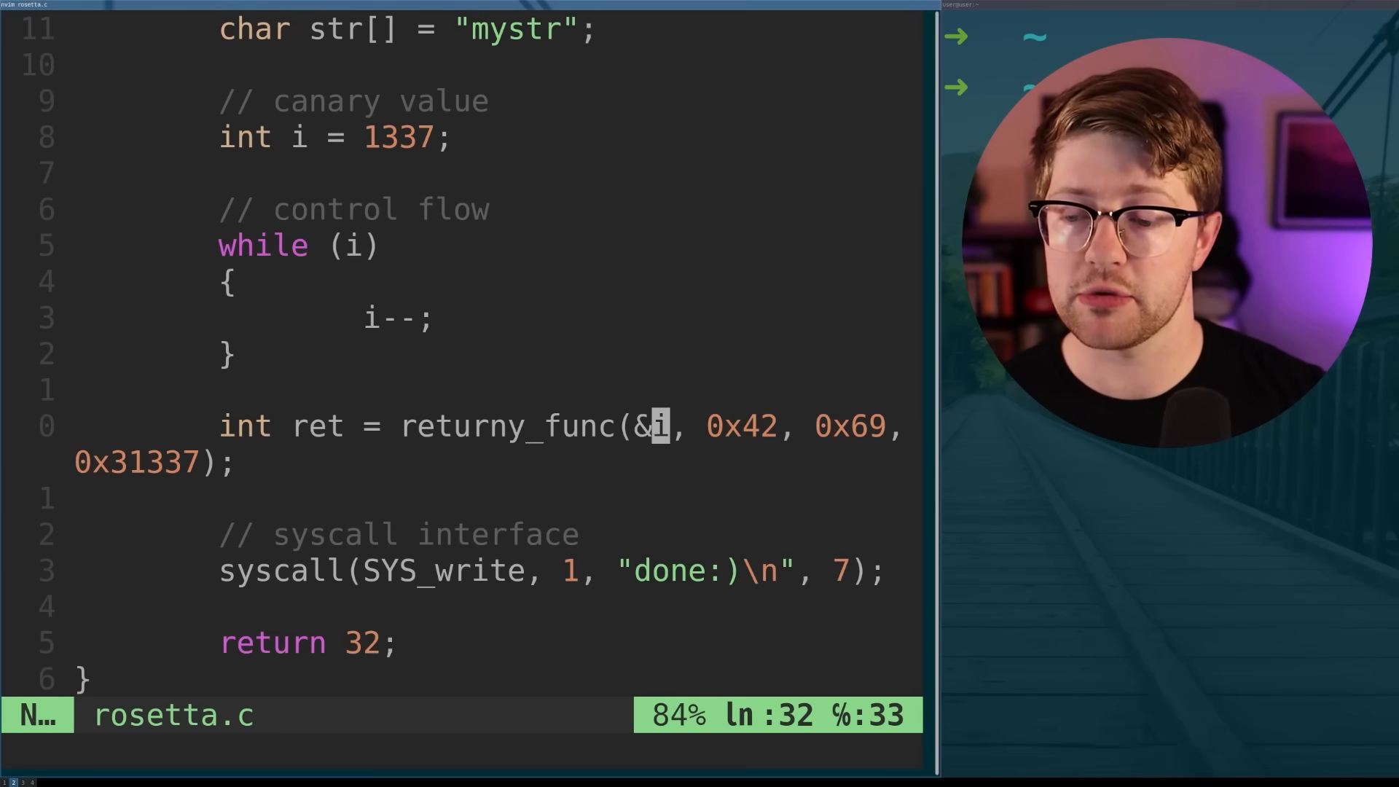
- Scroll rosetta.c back up to the 'int i = 1337;' canary value
scroll(up, 3)
text(539)
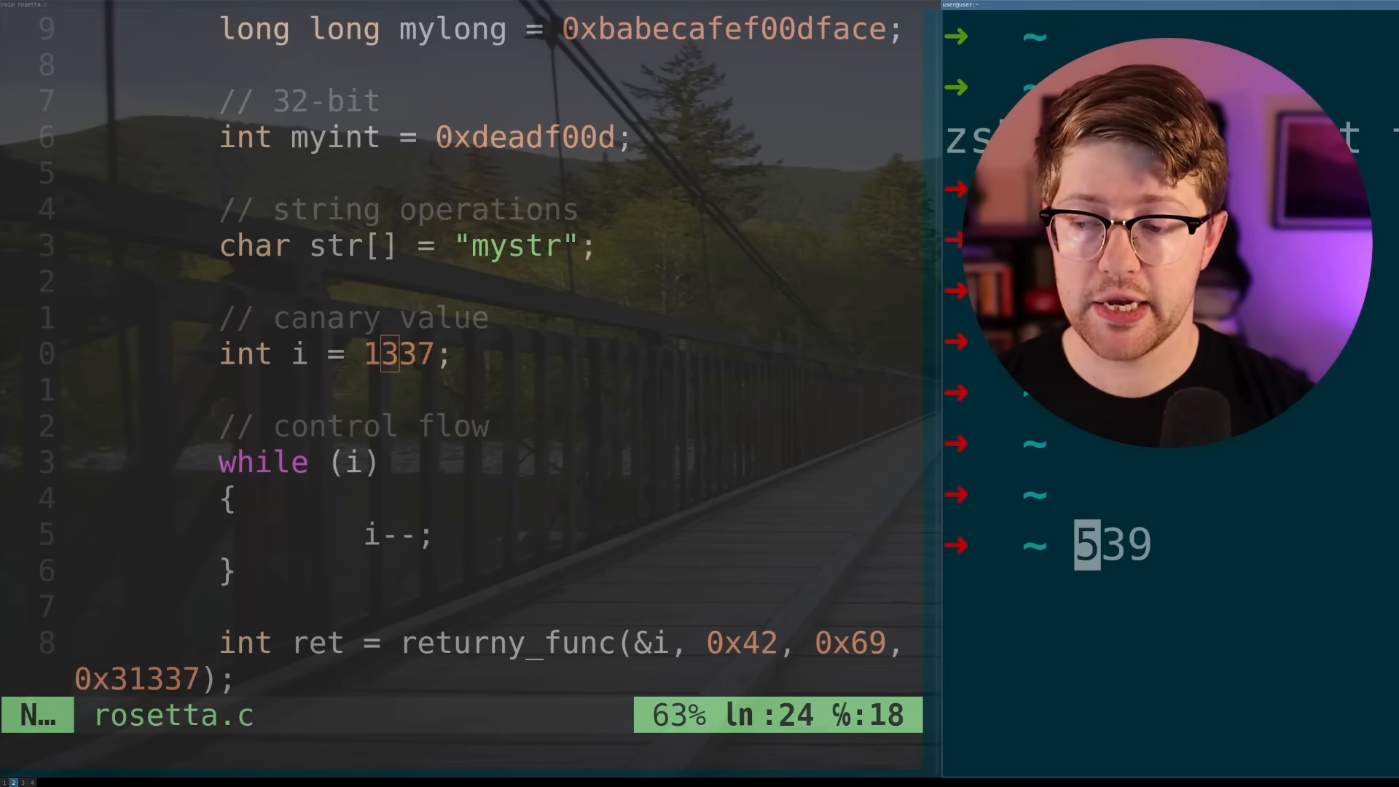
- Return to the disassembly listing and scroll to where main stores its arguments
key(Return)
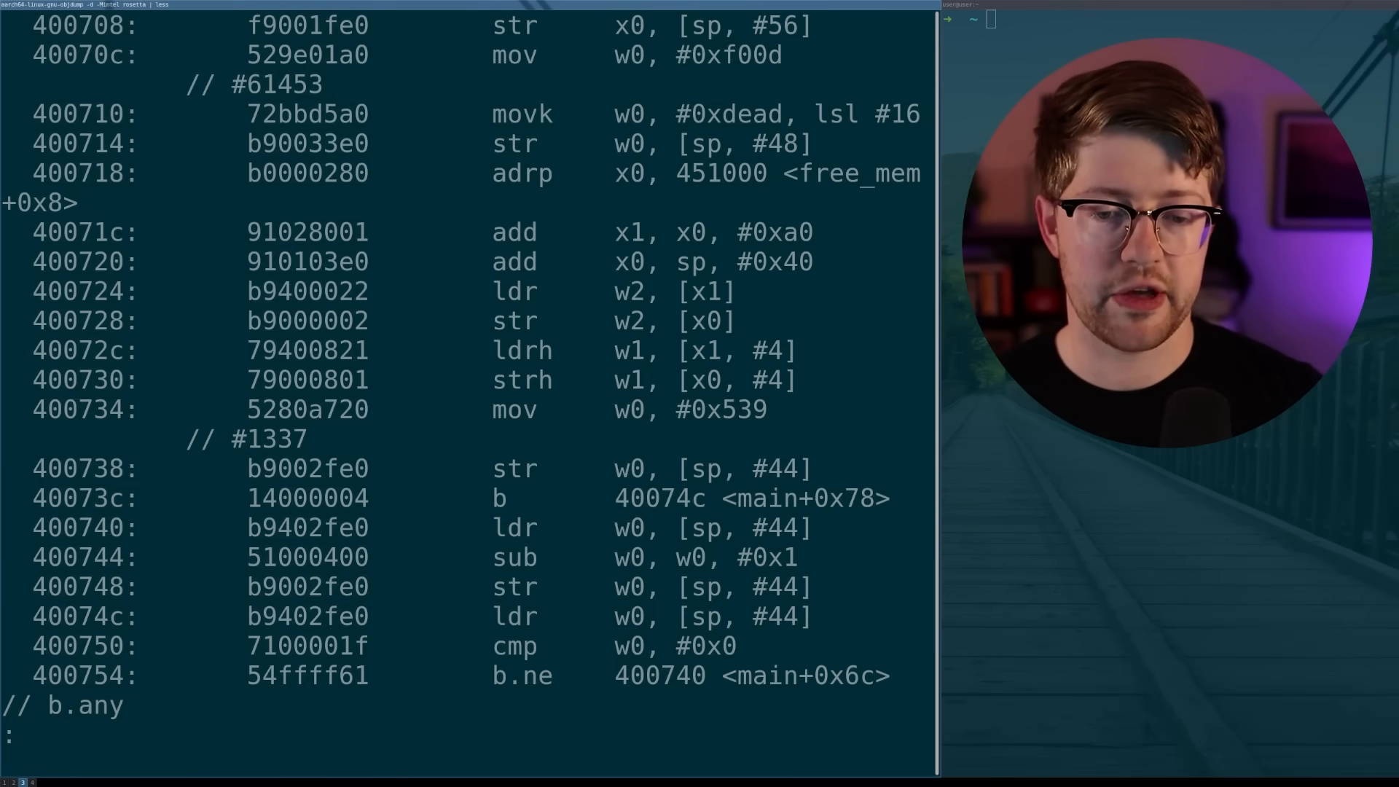
double_click(720, 409)
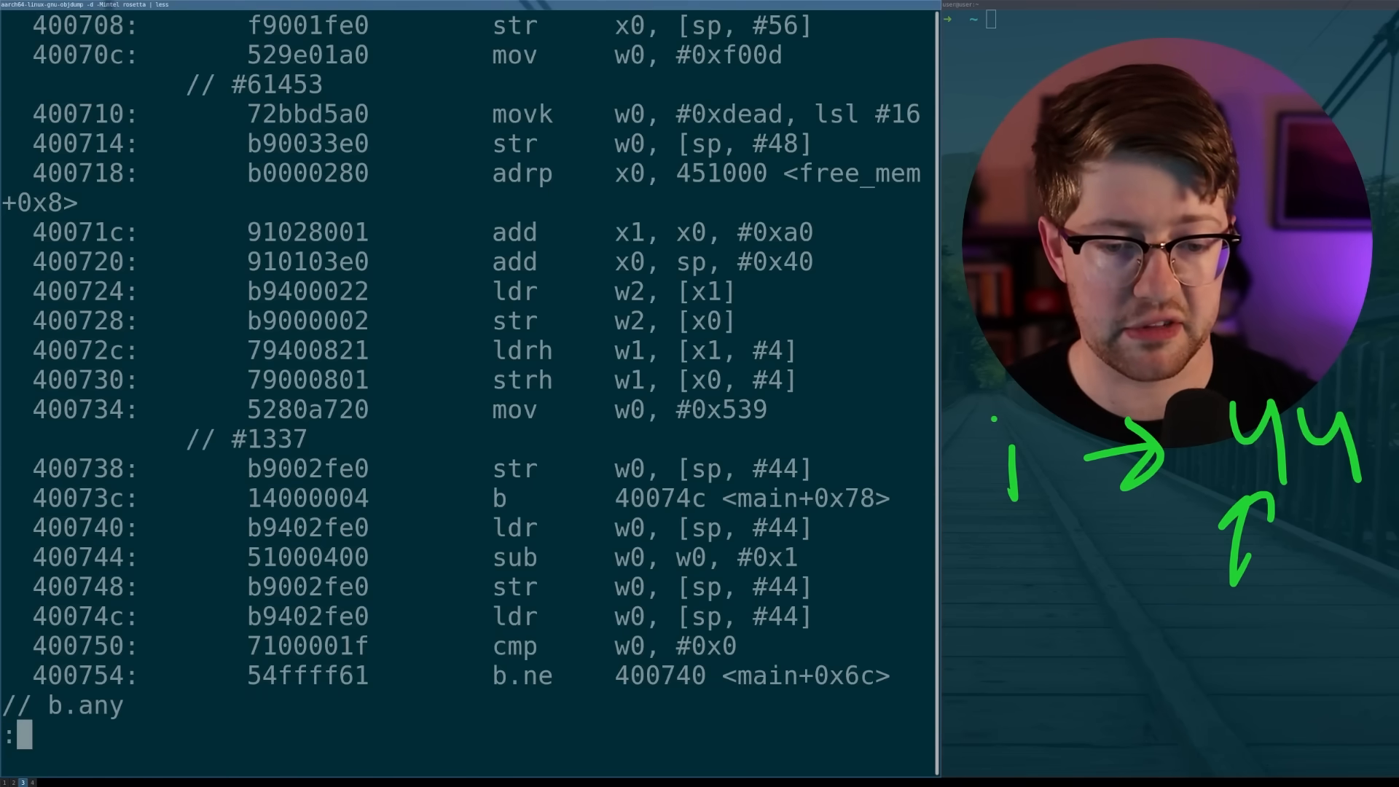
scroll(down, 3)
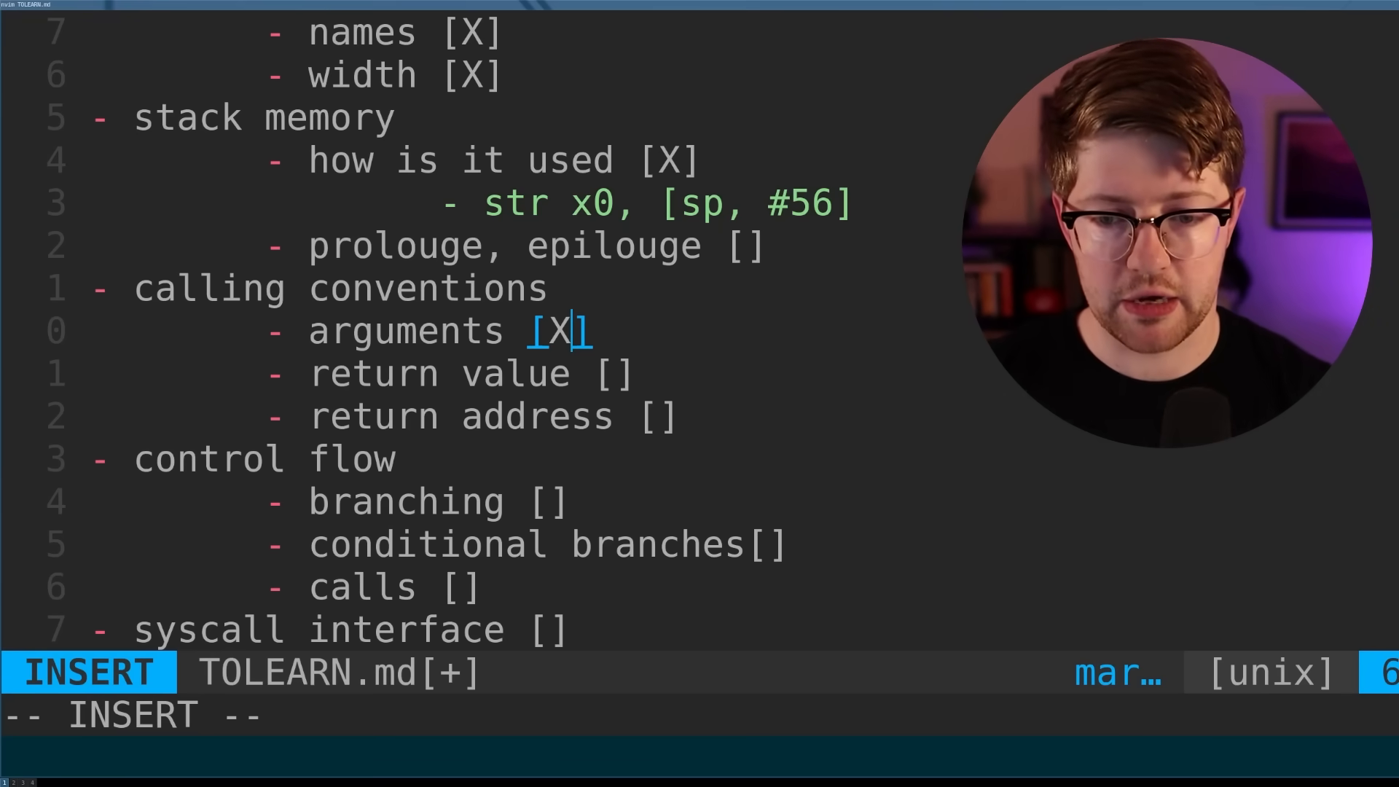
- Move down to 'return value' and mark it with an X
key(Down)
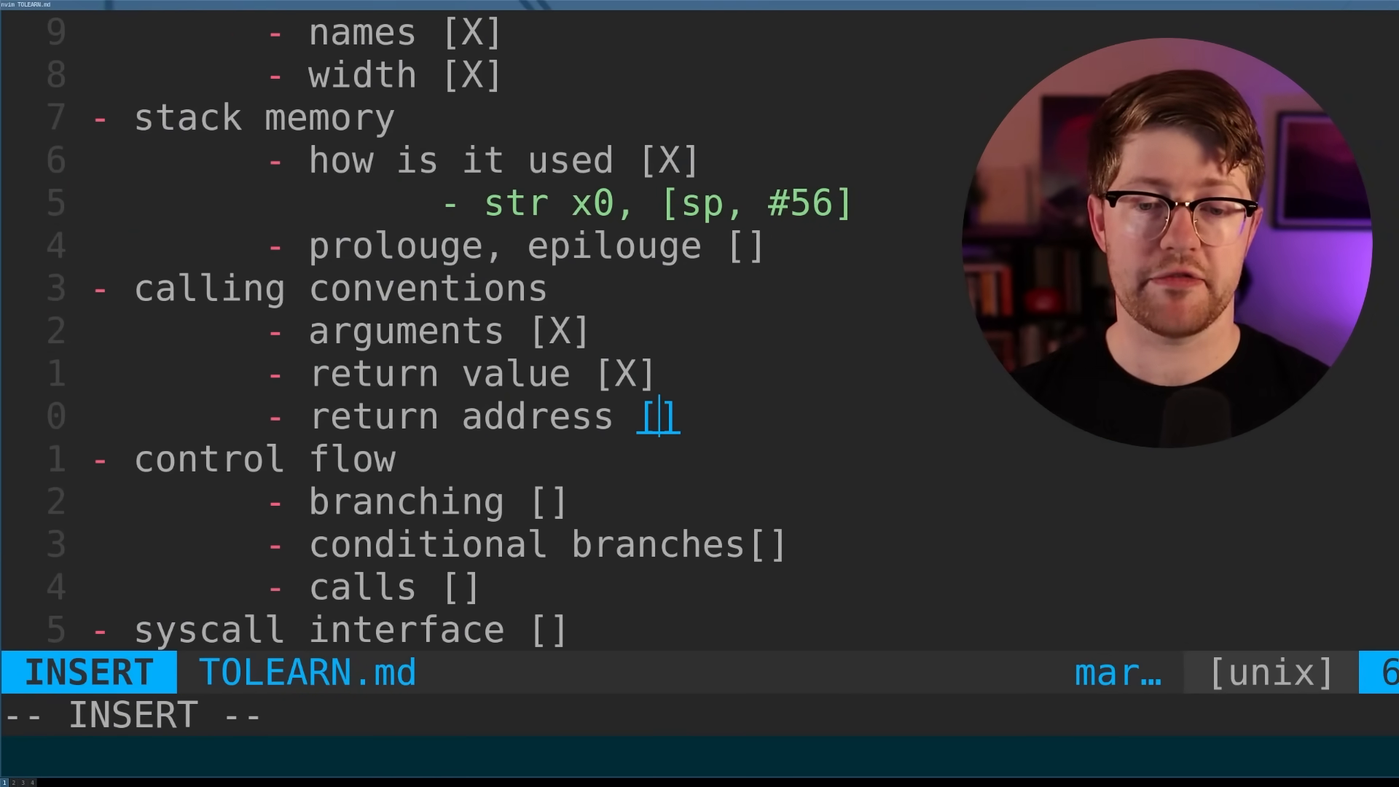
text(X)
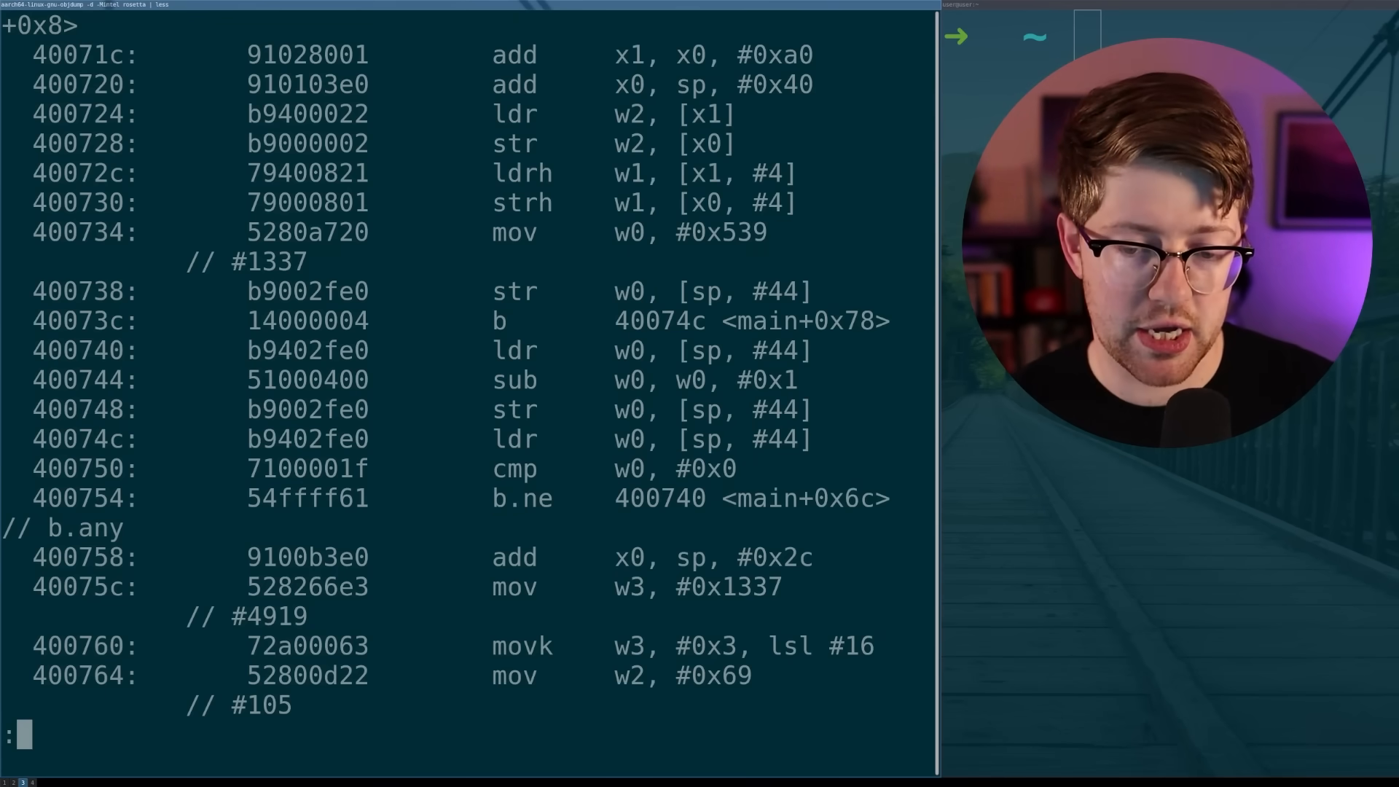
- Select the loop instructions in the less disassembly before checking off control flow
double_click(659, 498)
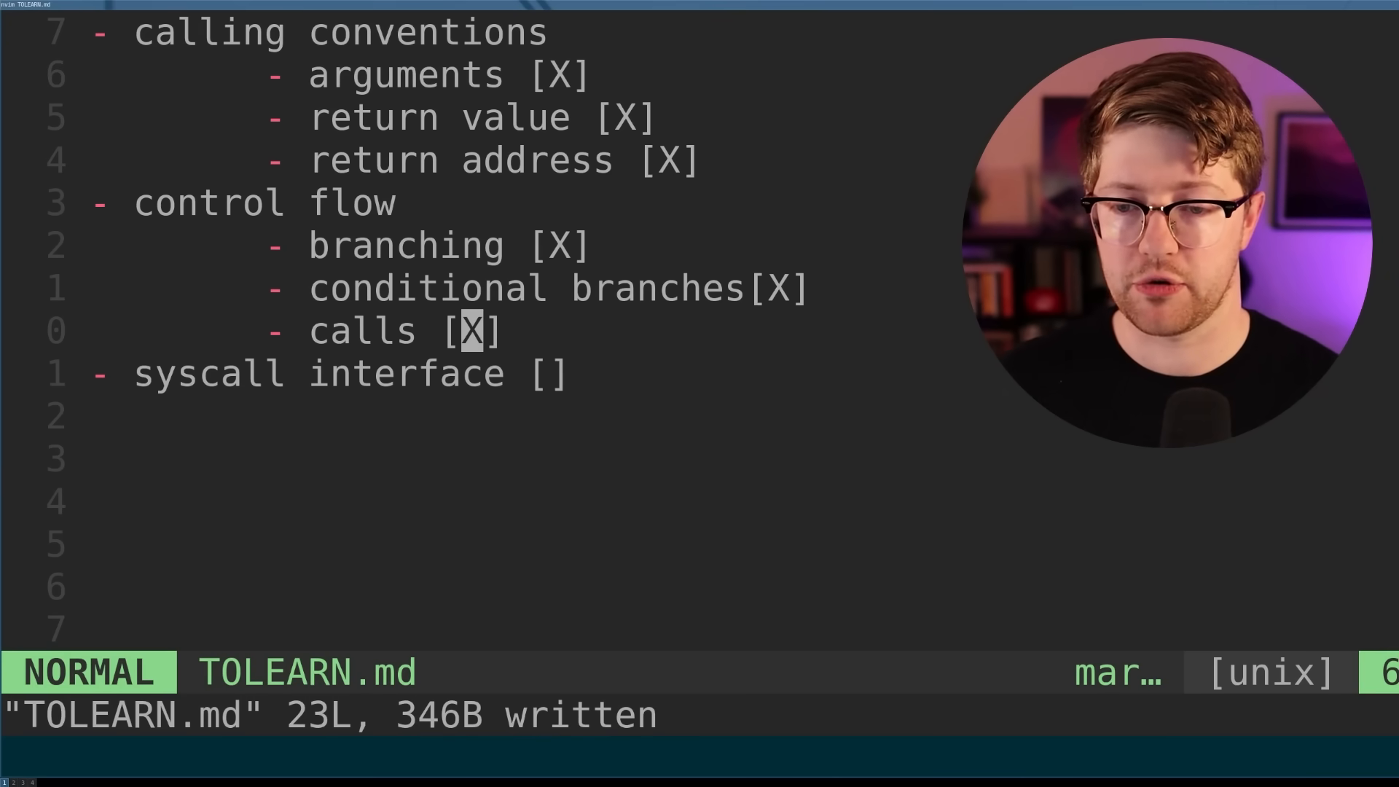
- Go back to main's disassembly showing the bl call to returny_func
key(j)
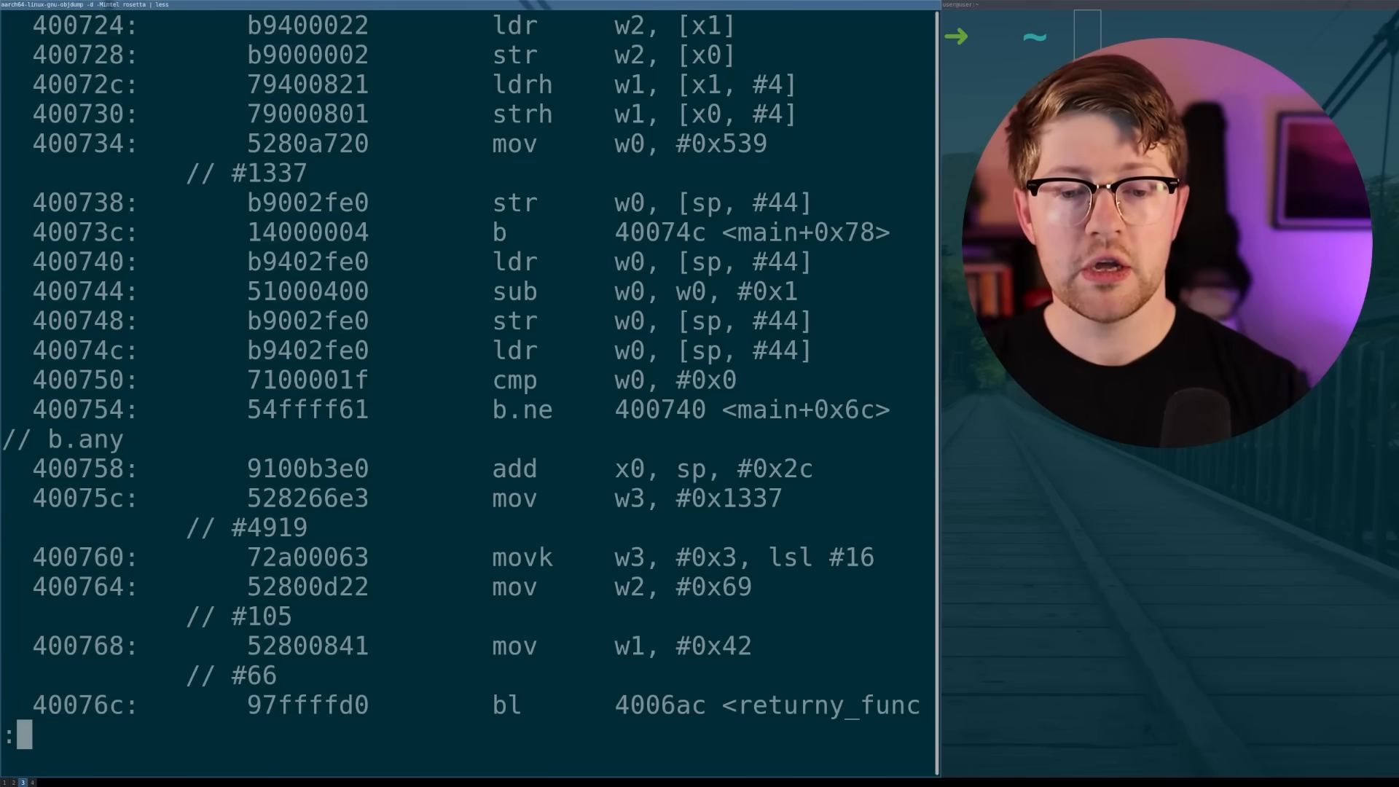
- Follow main's listing down to the bl syscall instructions and match them to rosetta.c's SYS_write call
scroll(down, 3)
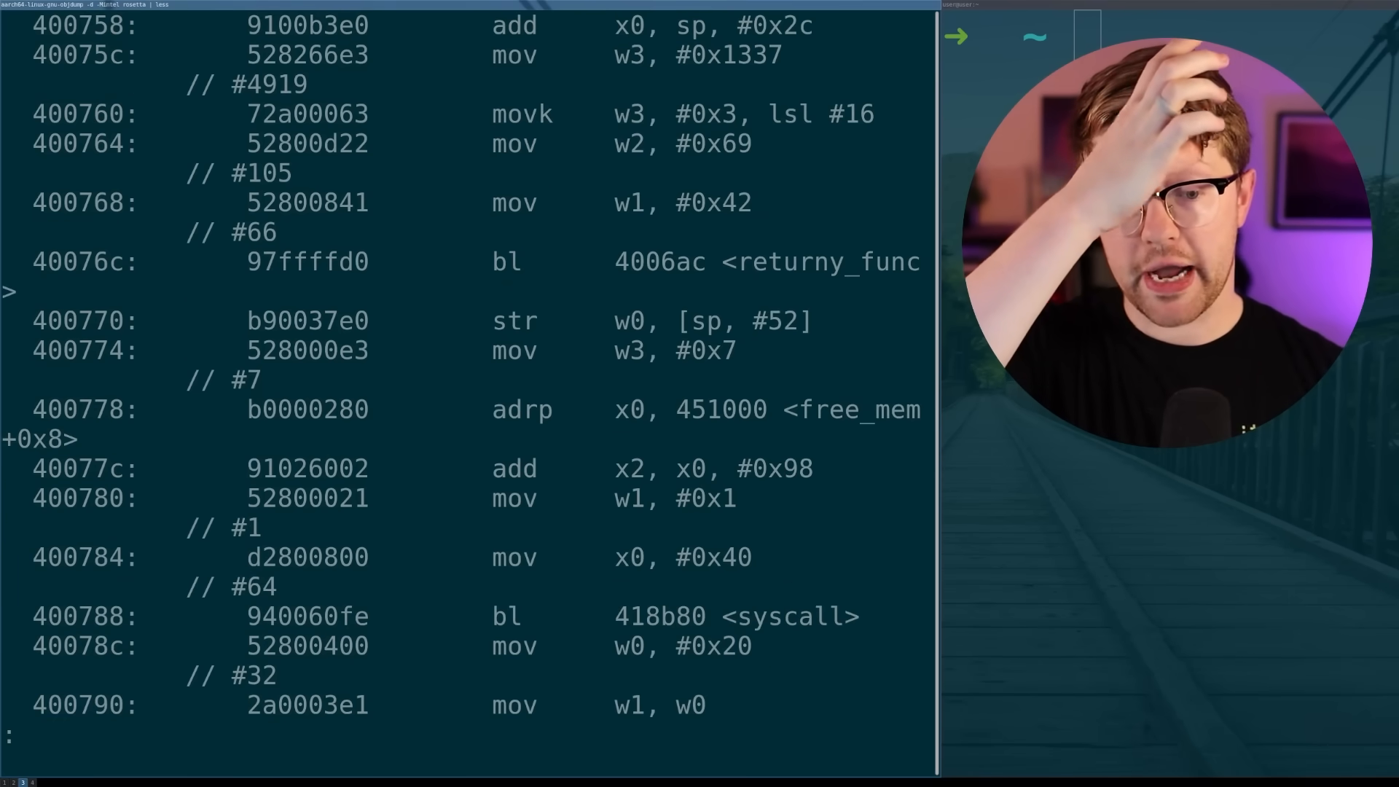
scroll(down, 3)
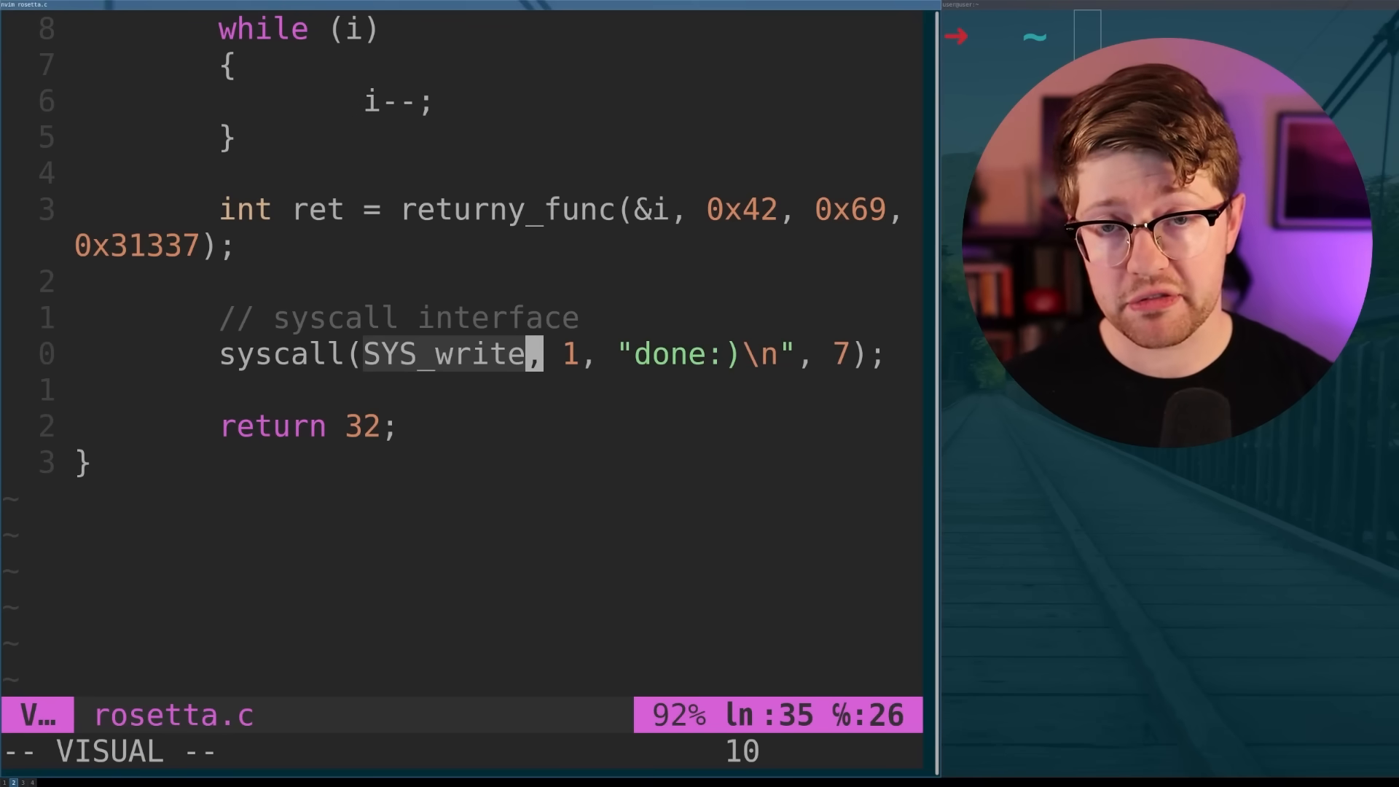
key(Escape)
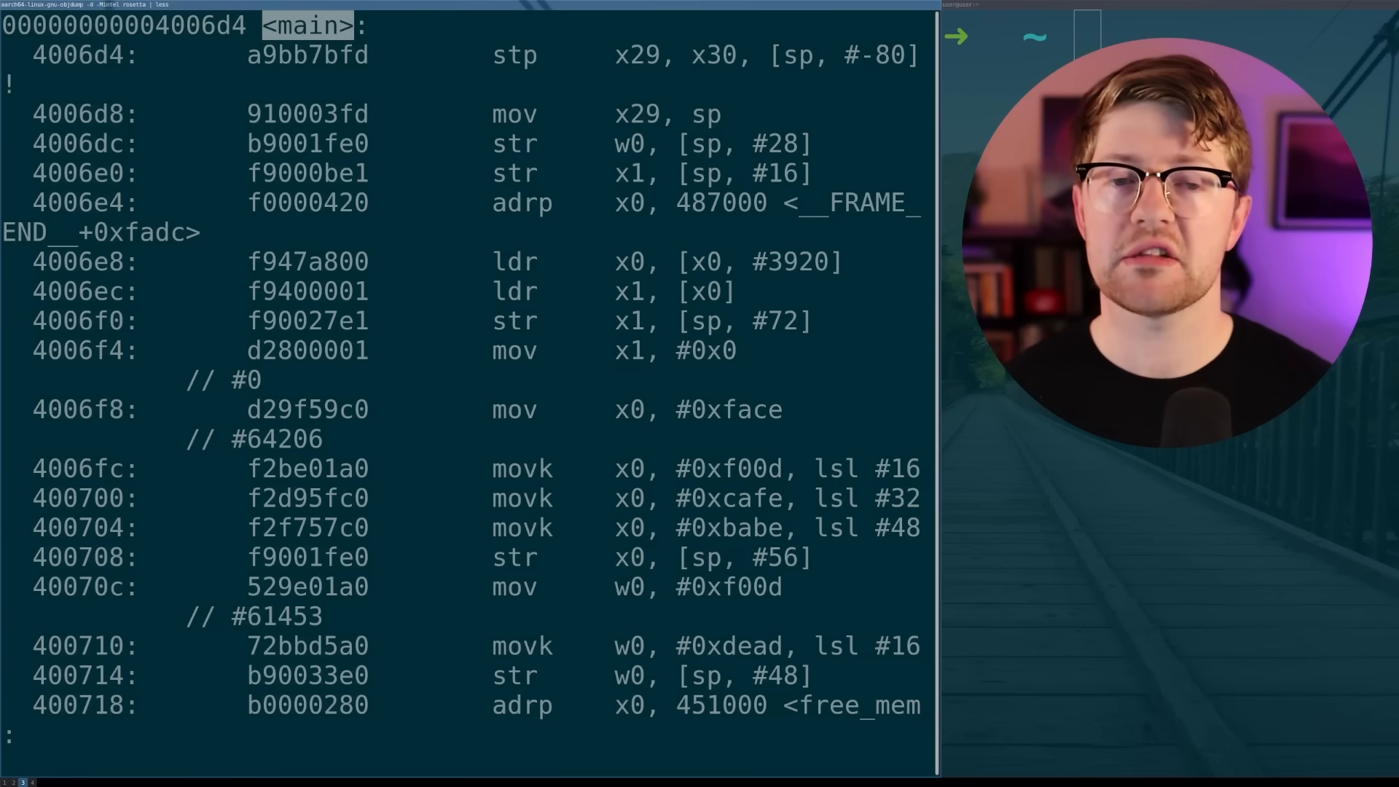
- Scroll the objdump listing back up to the <main> label at 4006d4 and its prologue
scroll(up, 3)
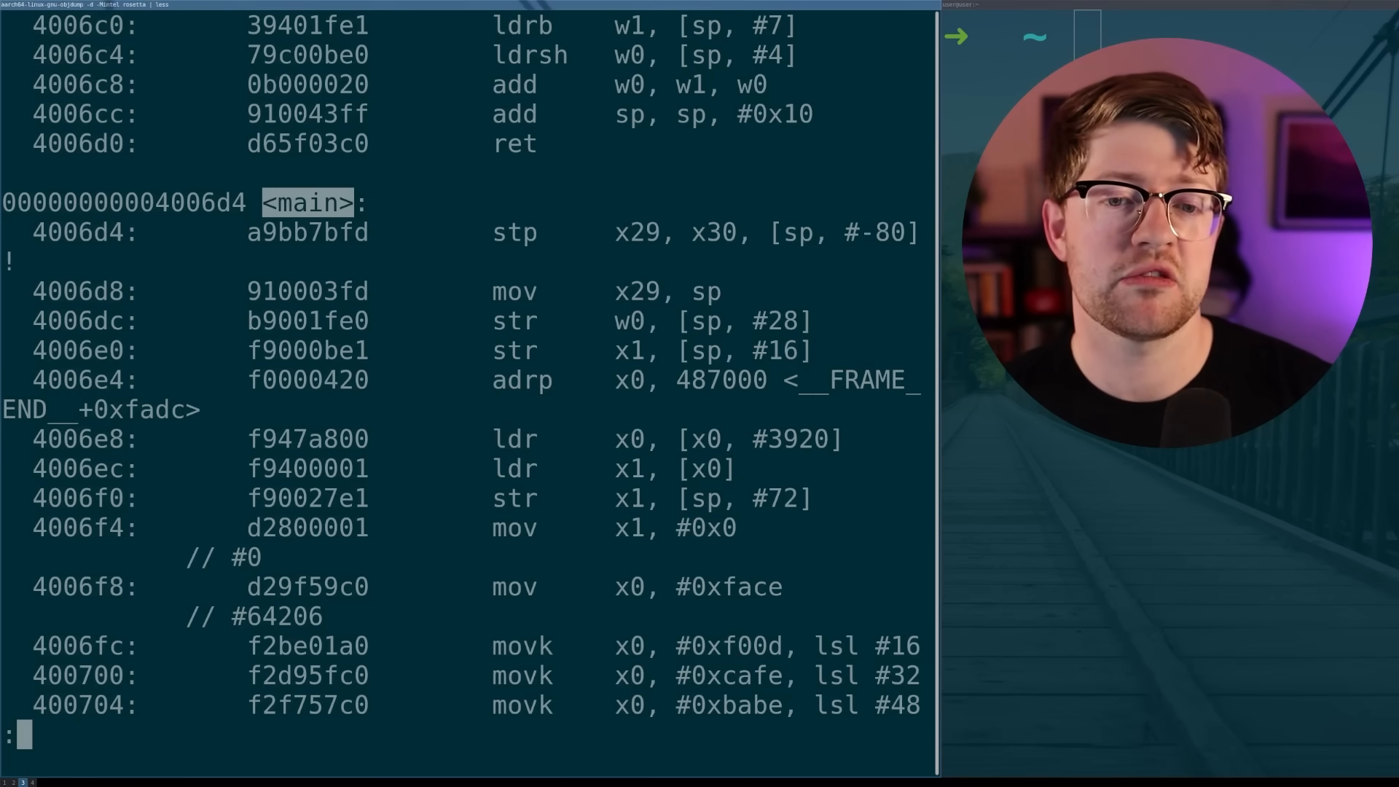
- Highlight main's opening stp x29, x30 at 4006d4, then the matching ldp restore at 4007b8 before ret
double_click(682, 231)
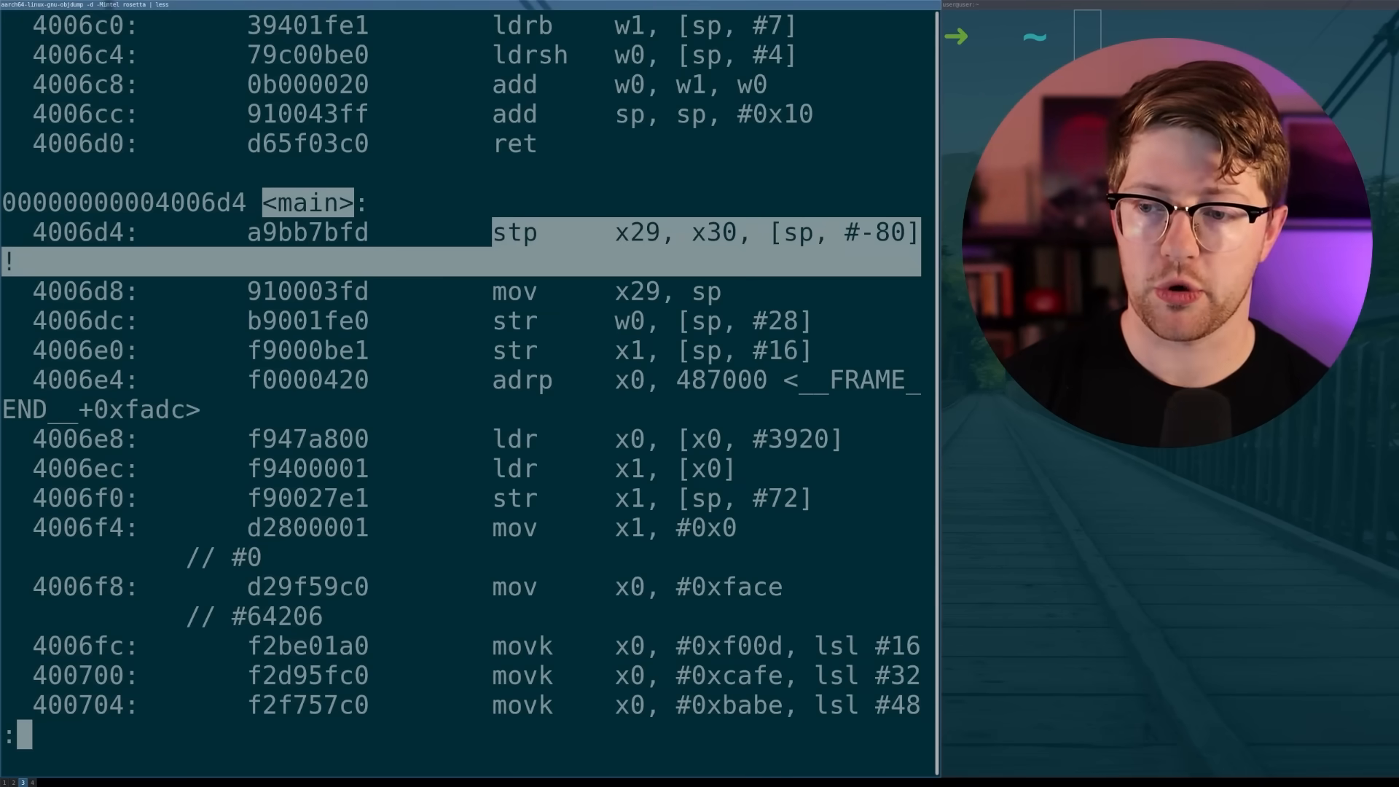
scroll(down, 3)
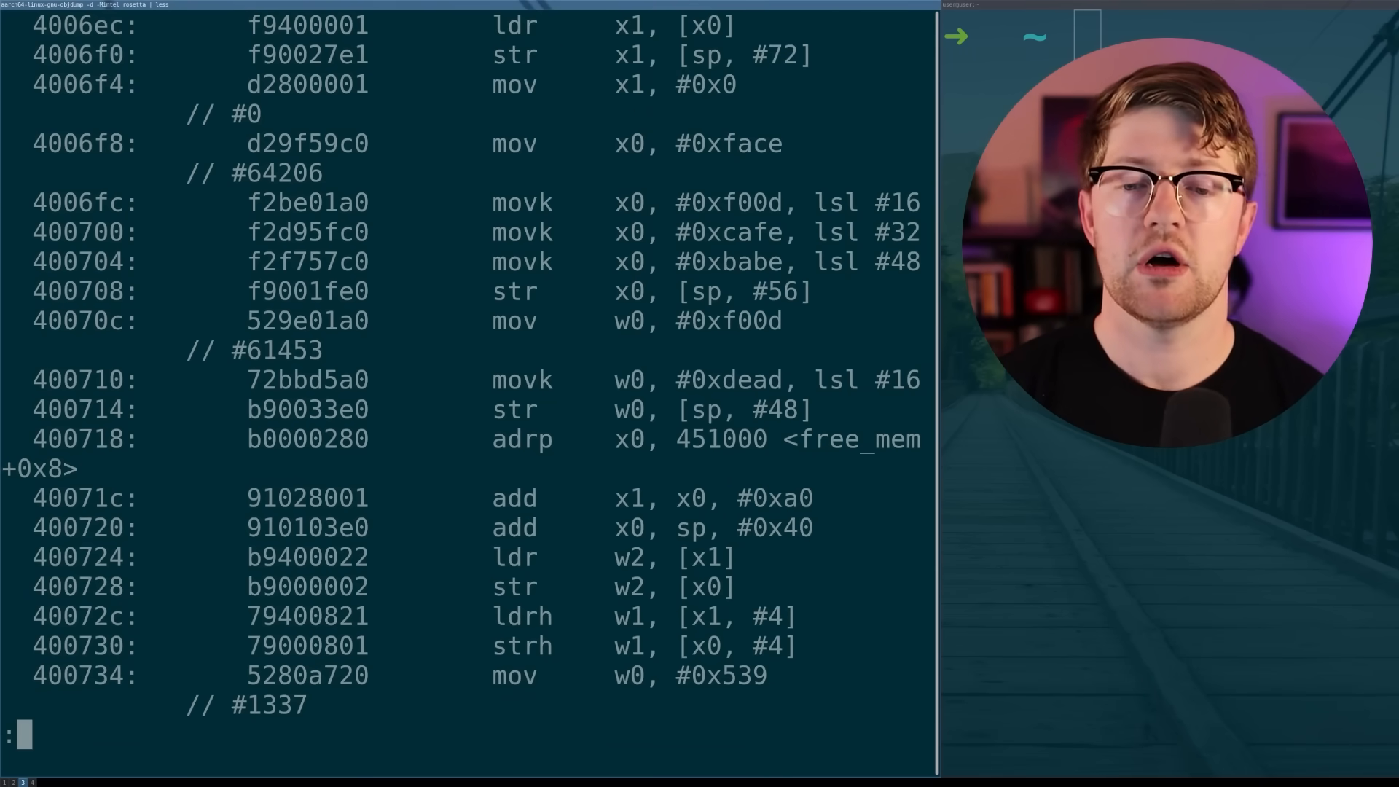
scroll(down, 3)
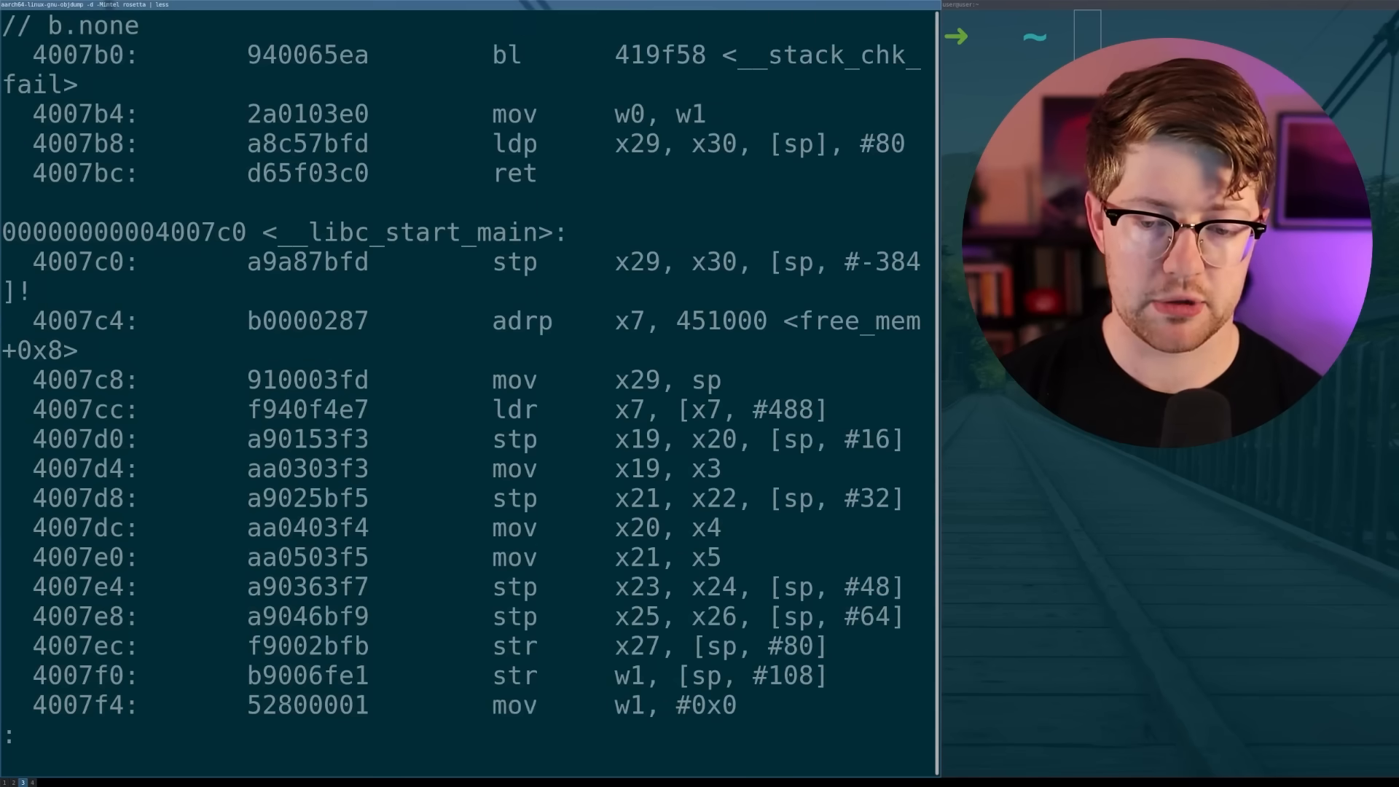
scroll(up, 3)
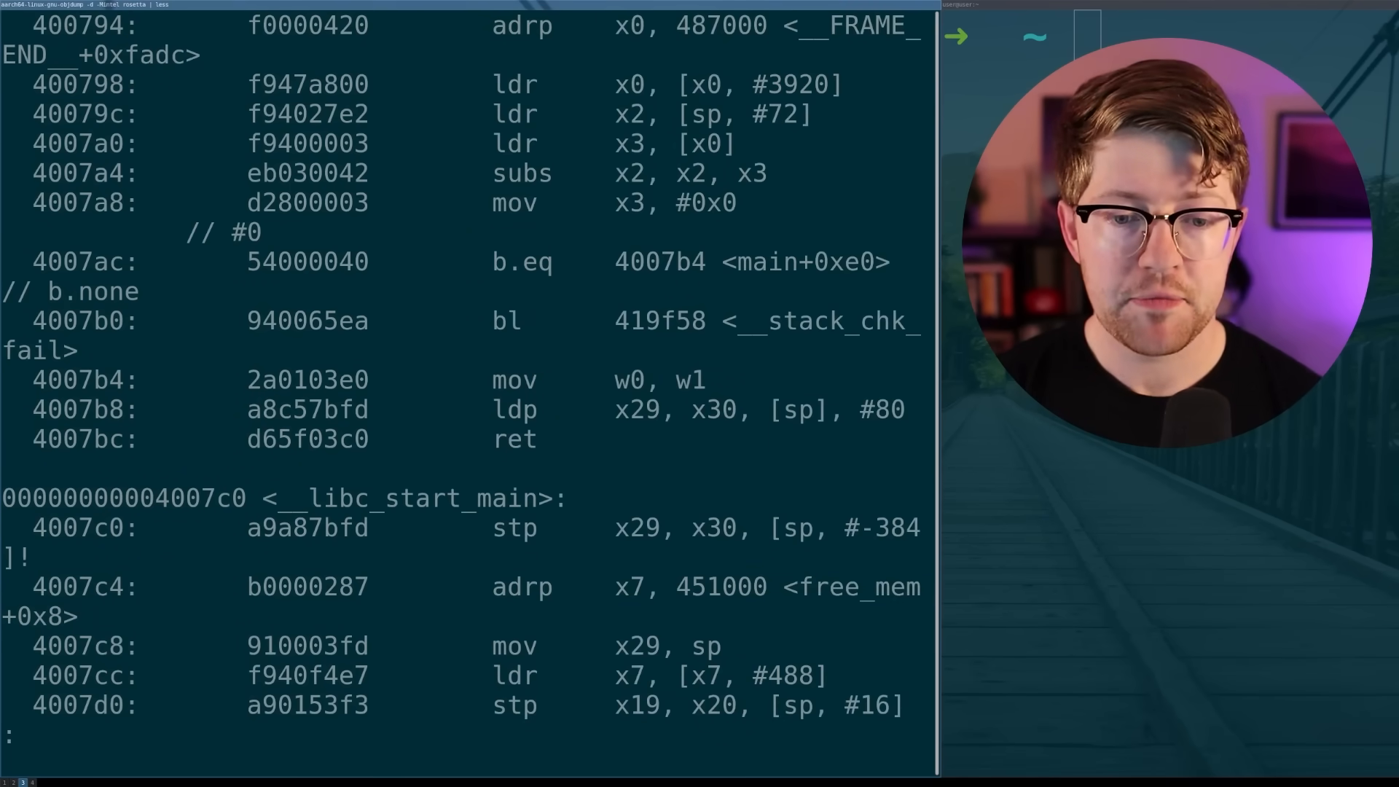
double_click(682, 410)
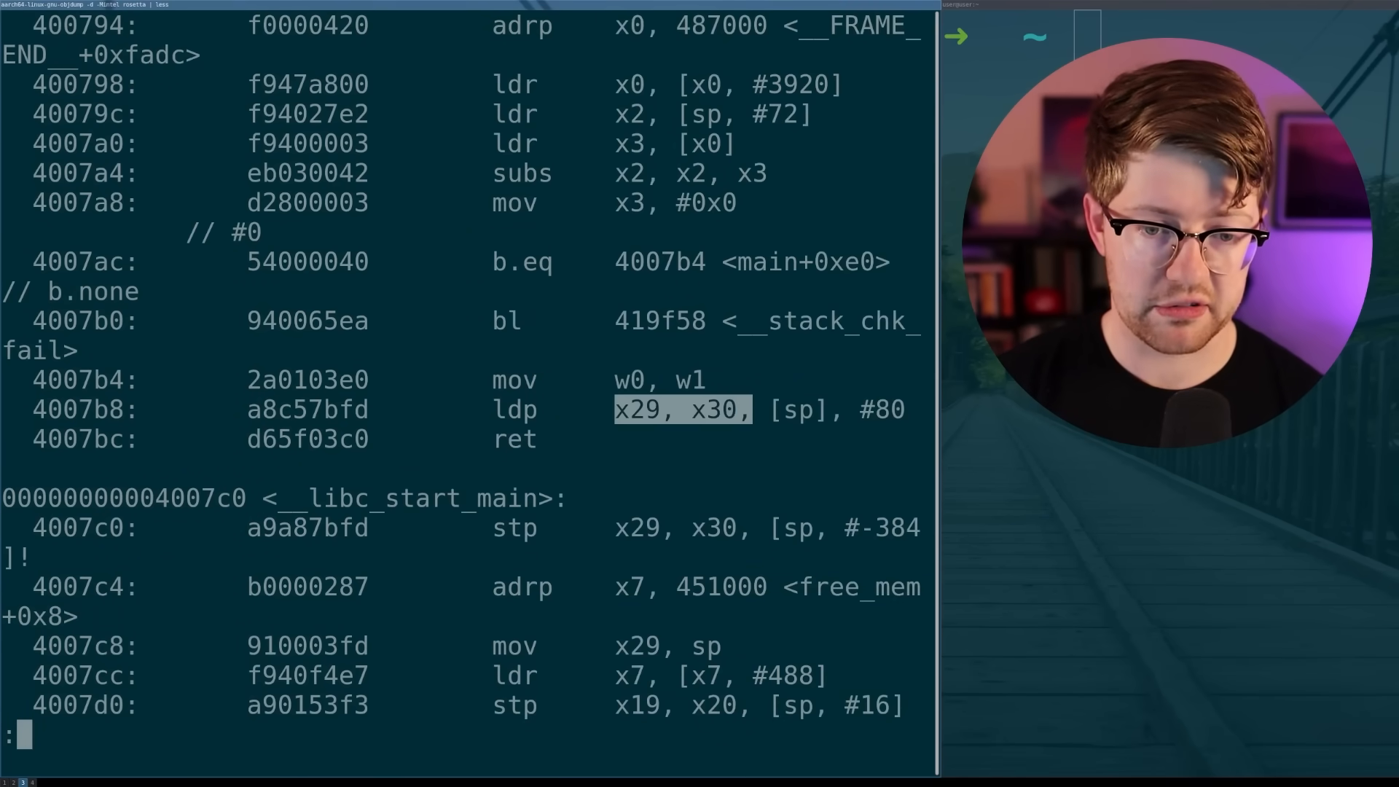